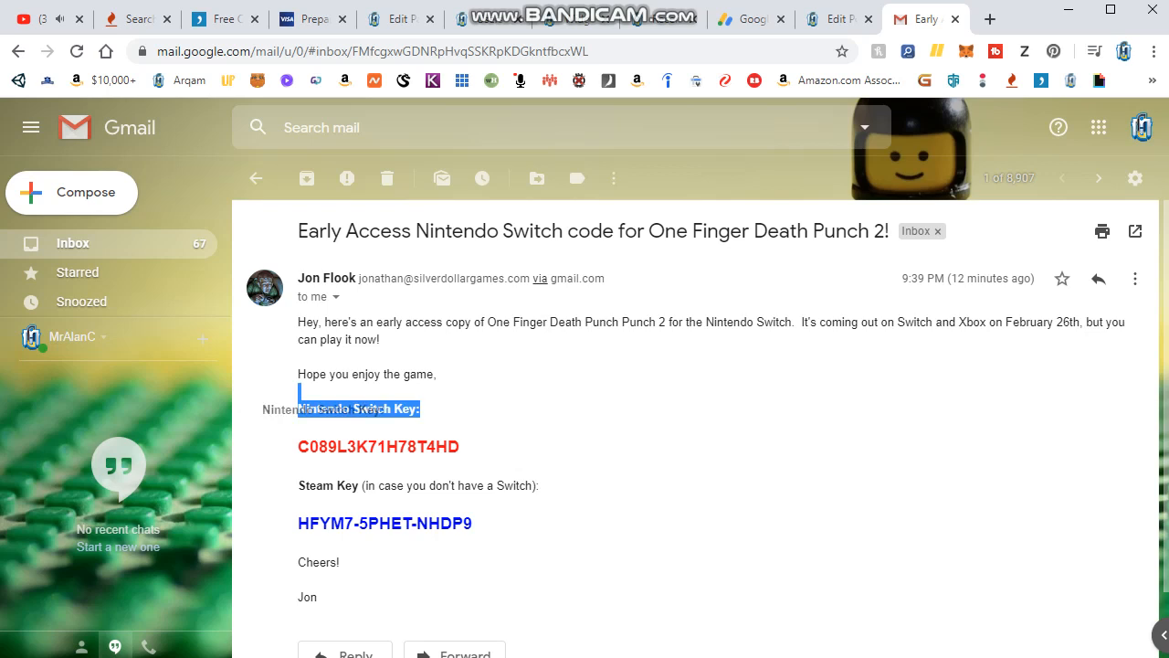
double_click(378, 446)
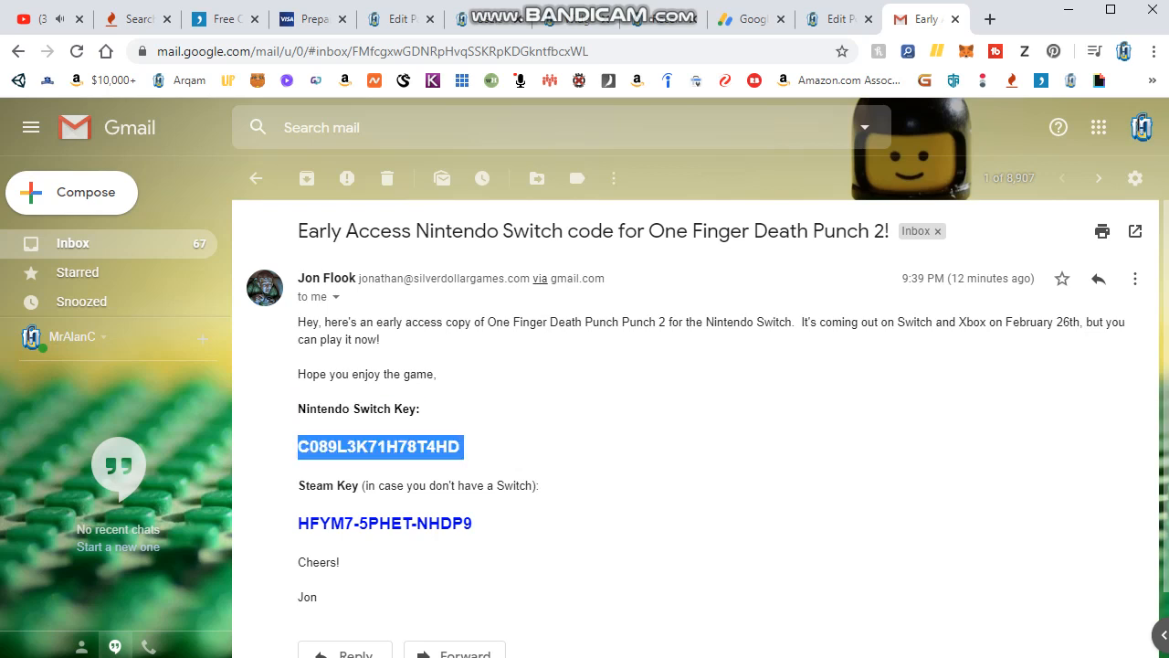